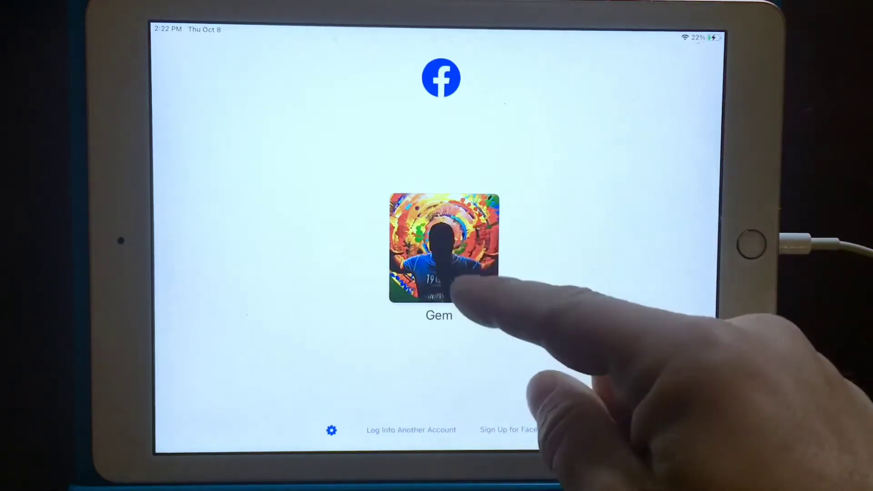
- Log in by tapping the saved account's profile picture on the Facebook login screen
left_click(443, 252)
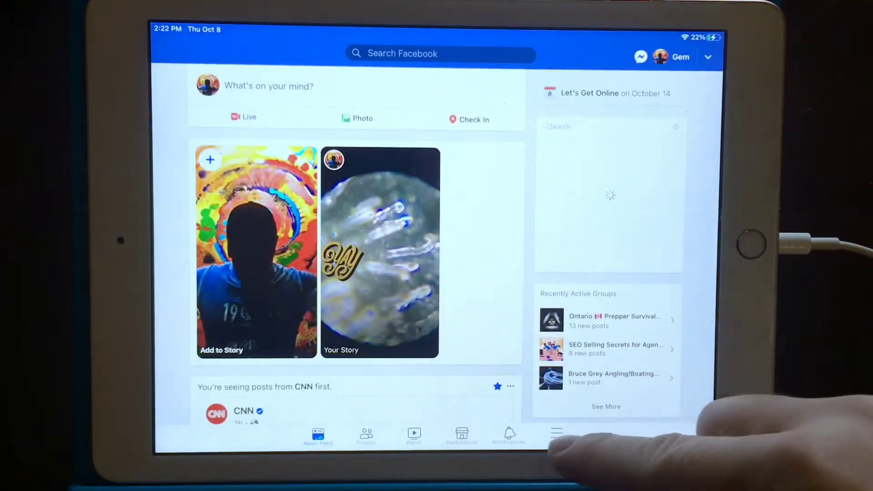
- Browse the menu's Security and Login settings, then go back and start logging out
left_click(556, 432)
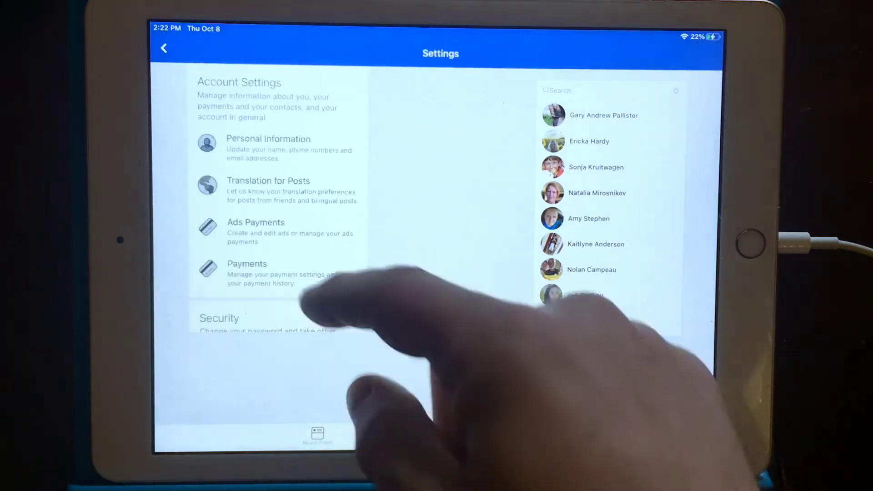
scroll("down", 3)
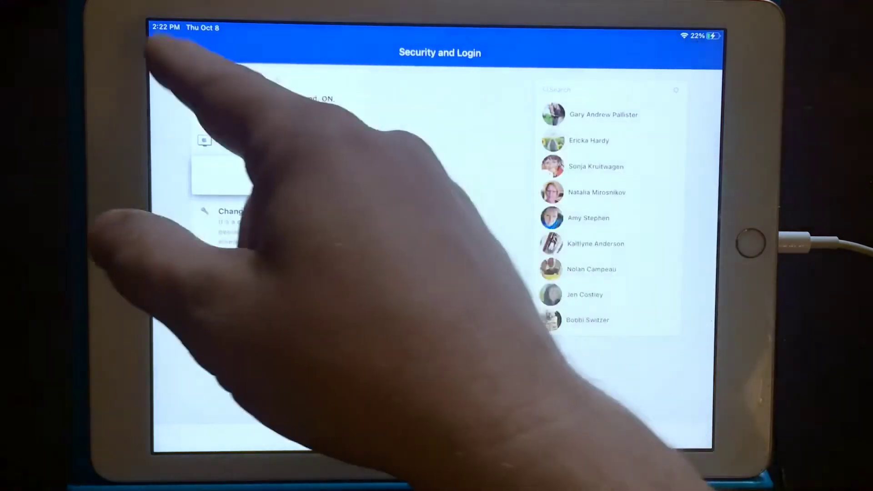
left_click(163, 46)
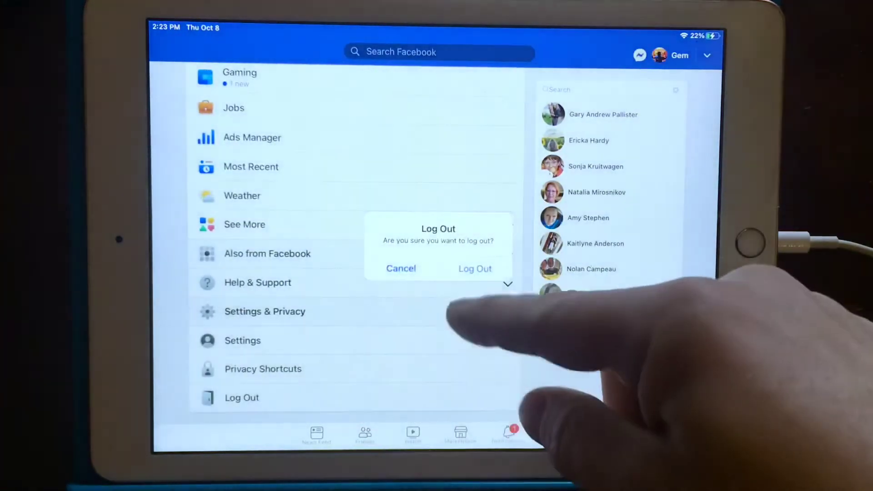
- Confirm Log Out in the confirmation dialog
left_click(474, 268)
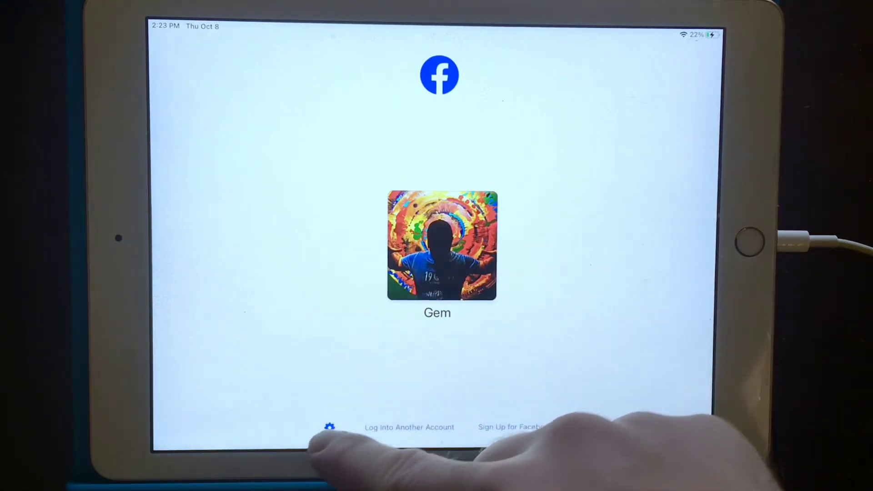
- Remove the saved login info via the gear icon, then launch Messenger from the home screen
left_click(330, 426)
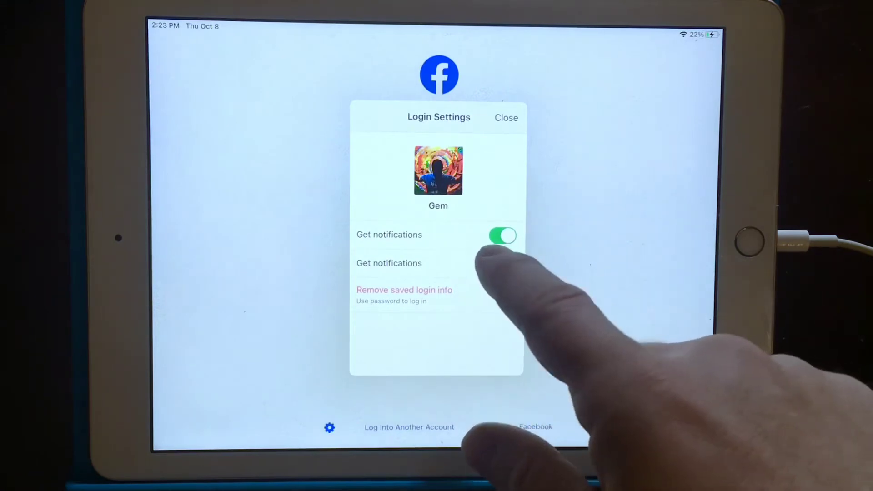
left_click(502, 263)
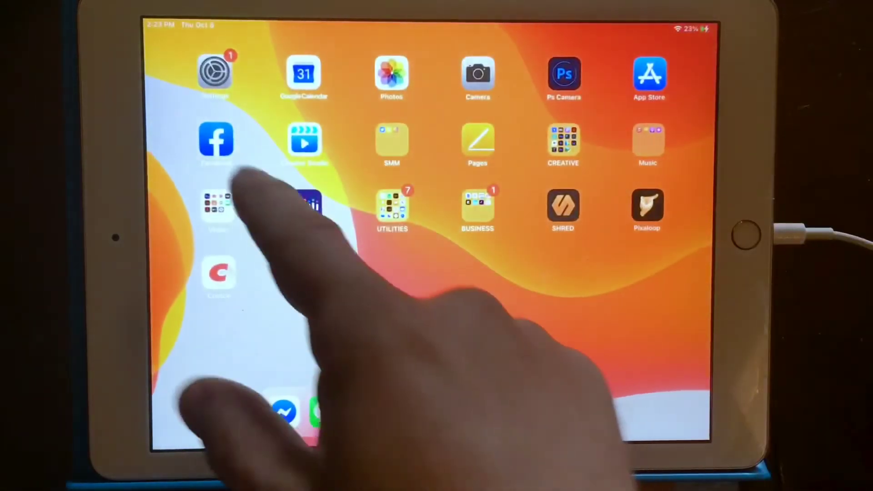
left_click(217, 142)
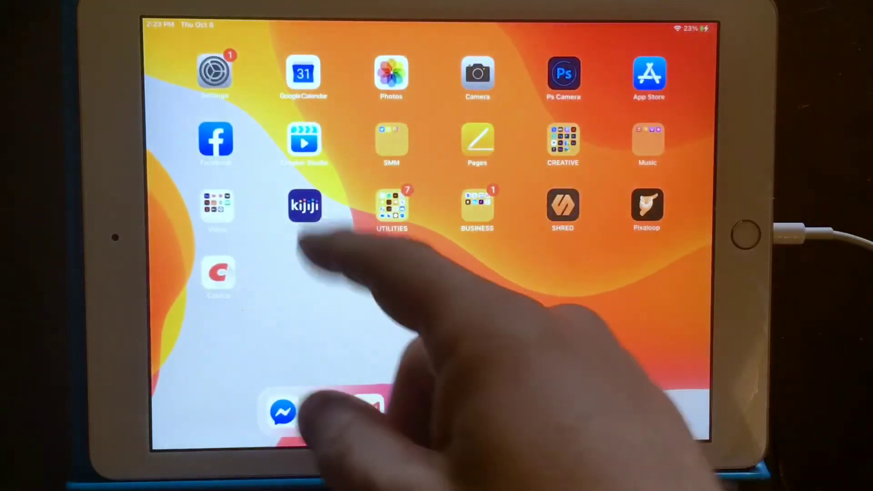
left_click(284, 413)
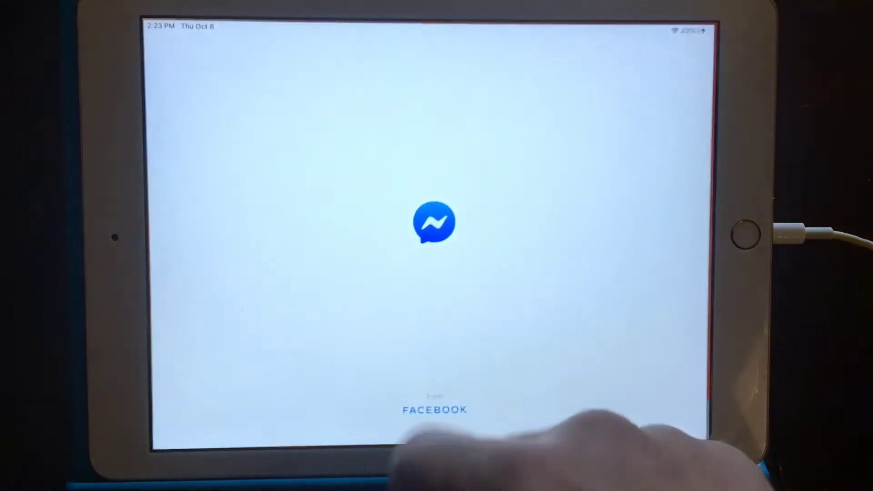